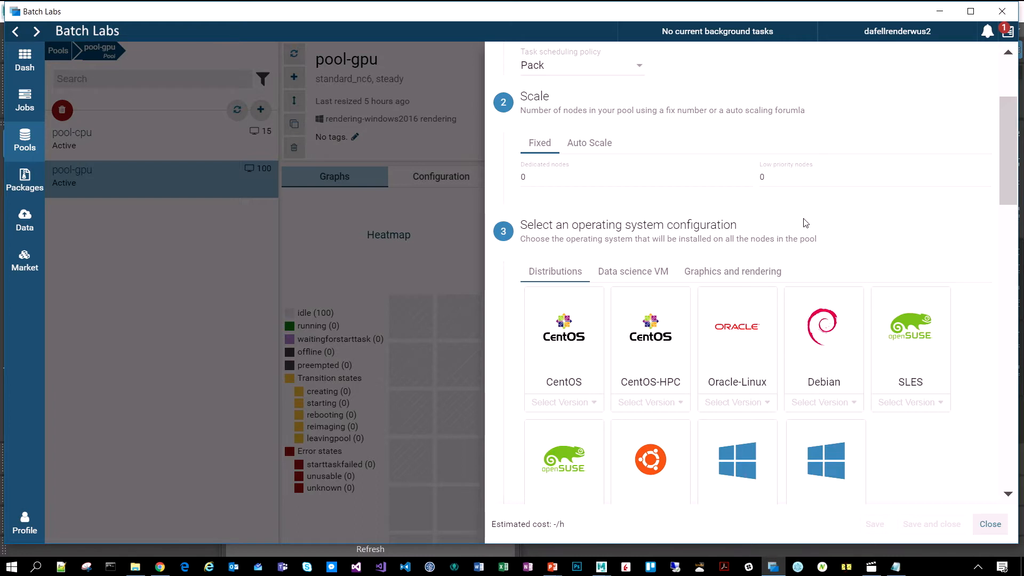
mouse_move(814, 225)
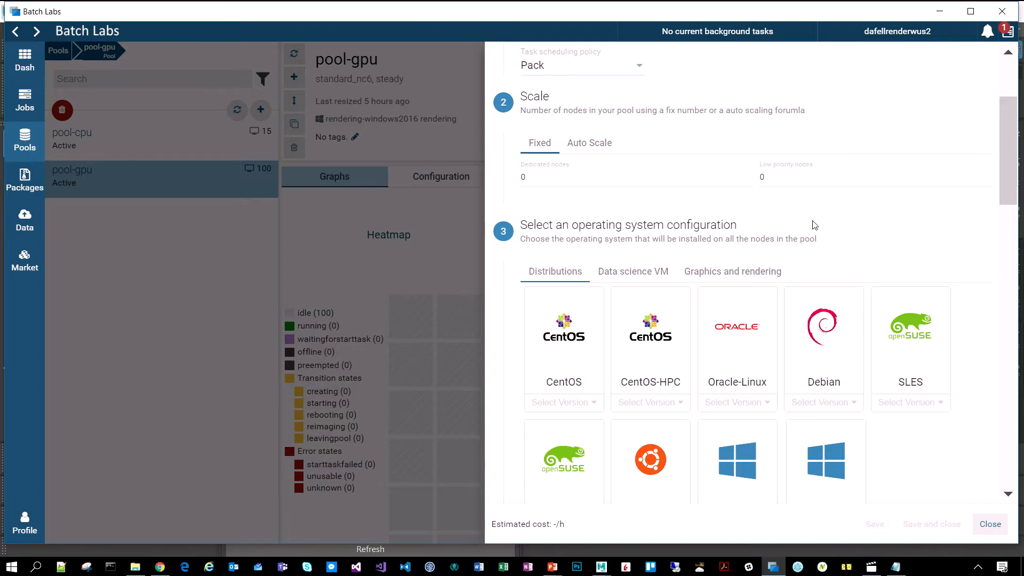
mouse_move(786, 301)
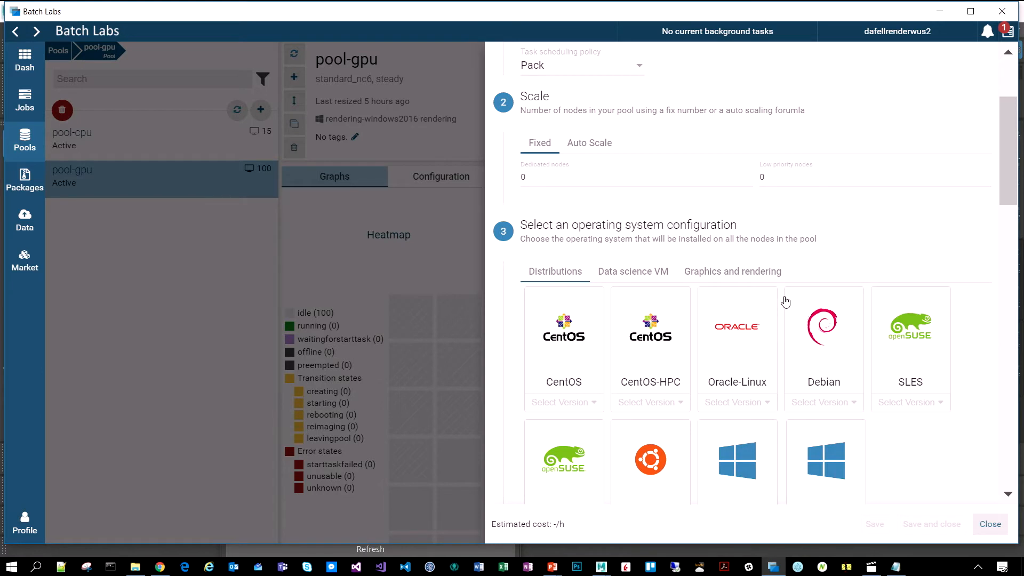
Show the Graphics and rendering OS images, rendering-centos73 and rendering-windows2016, in the pool form.
scroll("down", 3)
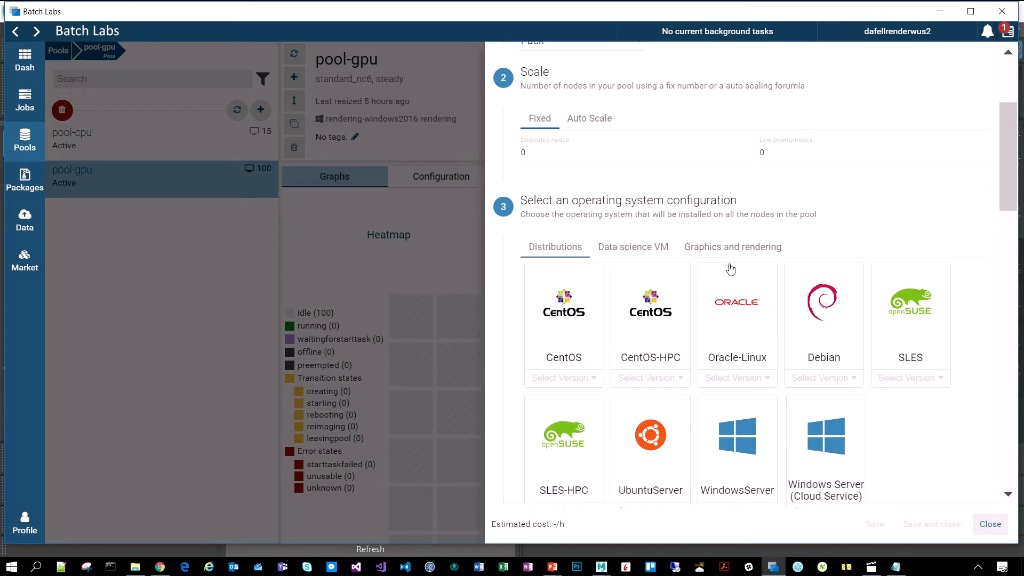
left_click(732, 247)
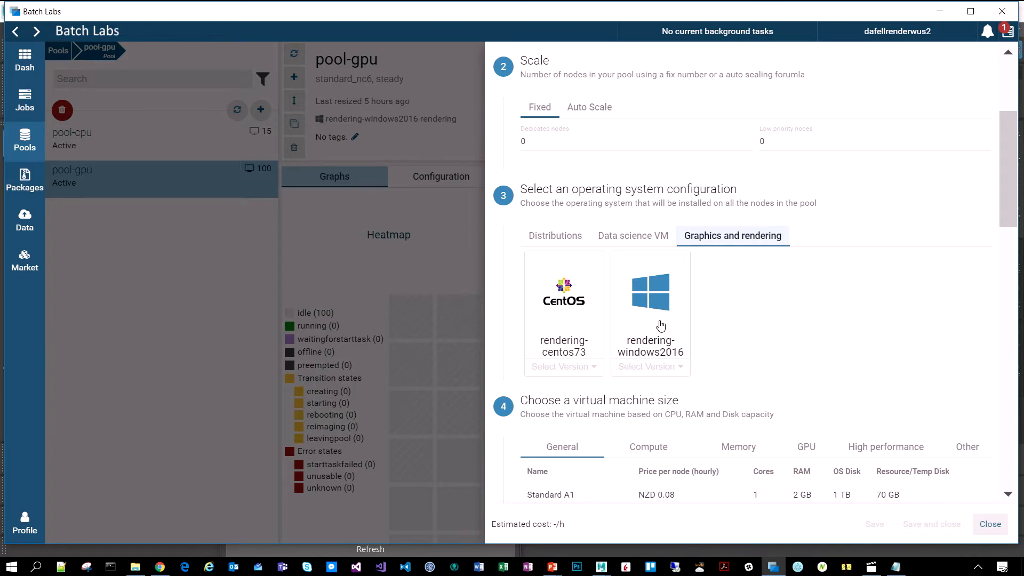
mouse_move(683, 320)
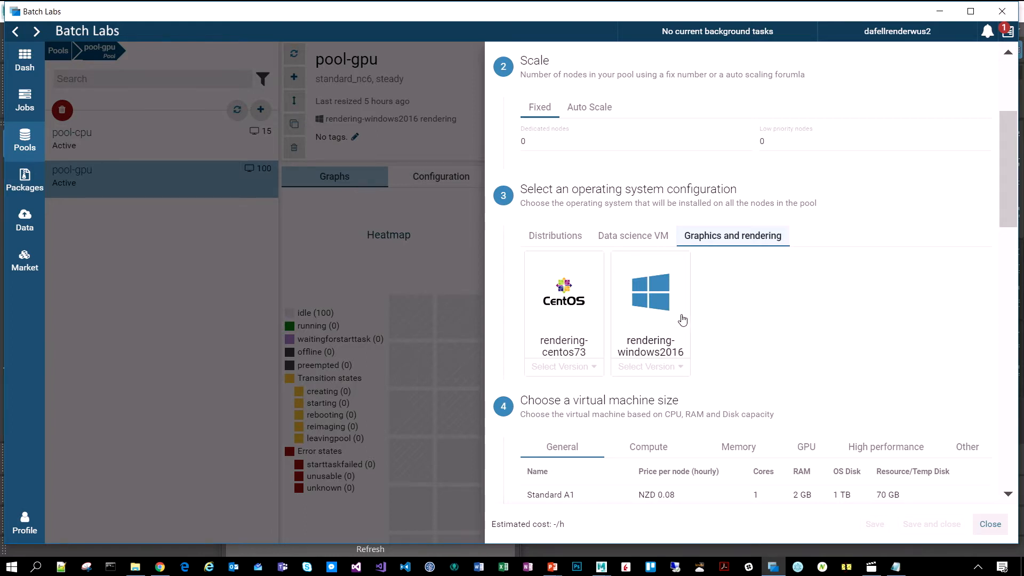
mouse_move(578, 307)
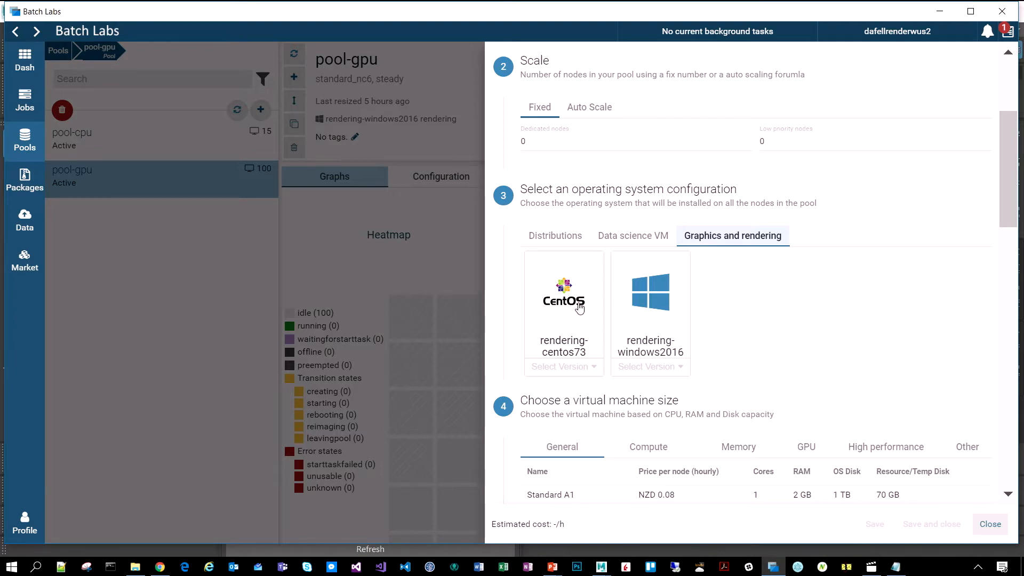
mouse_move(586, 311)
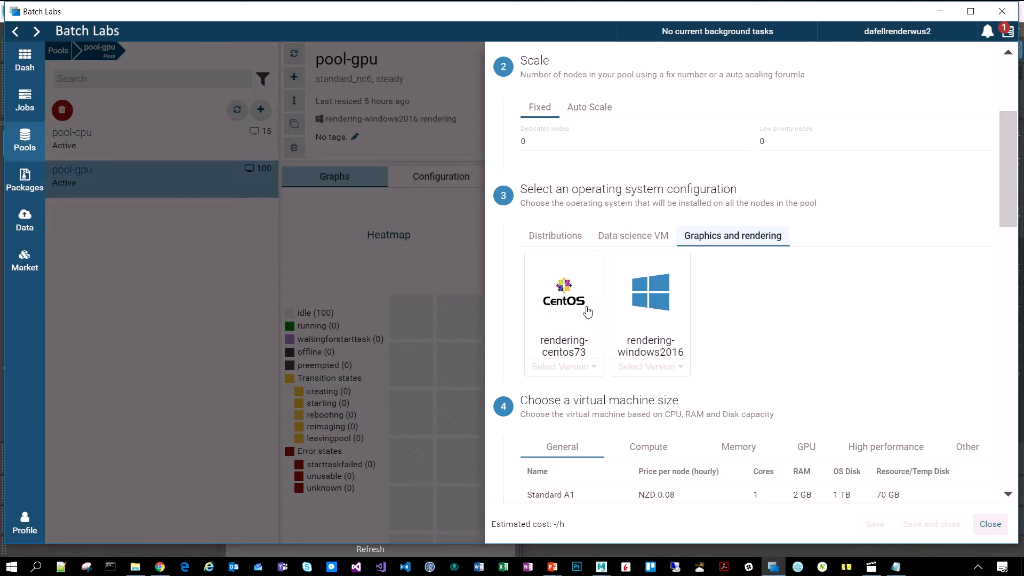
mouse_move(589, 330)
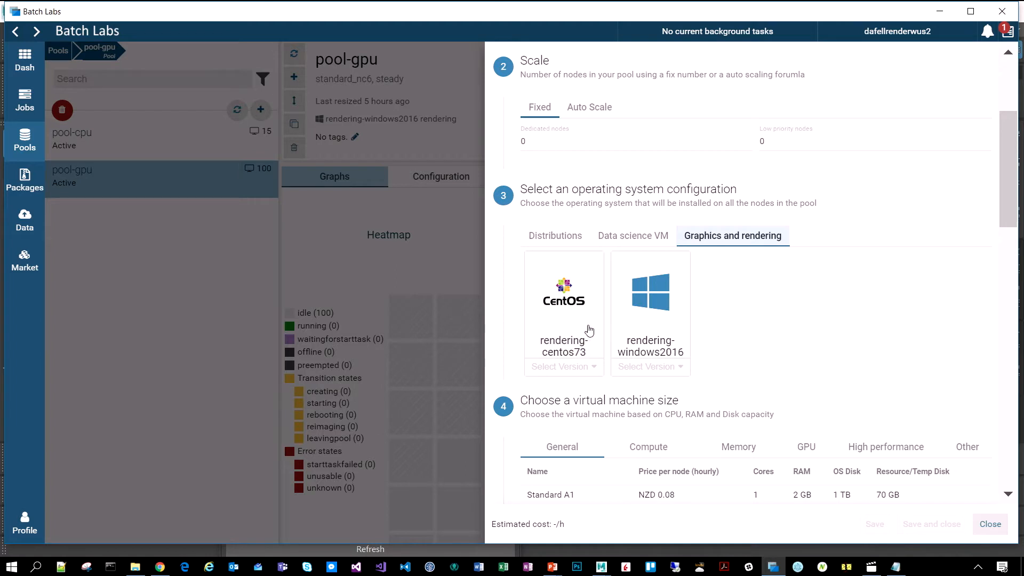